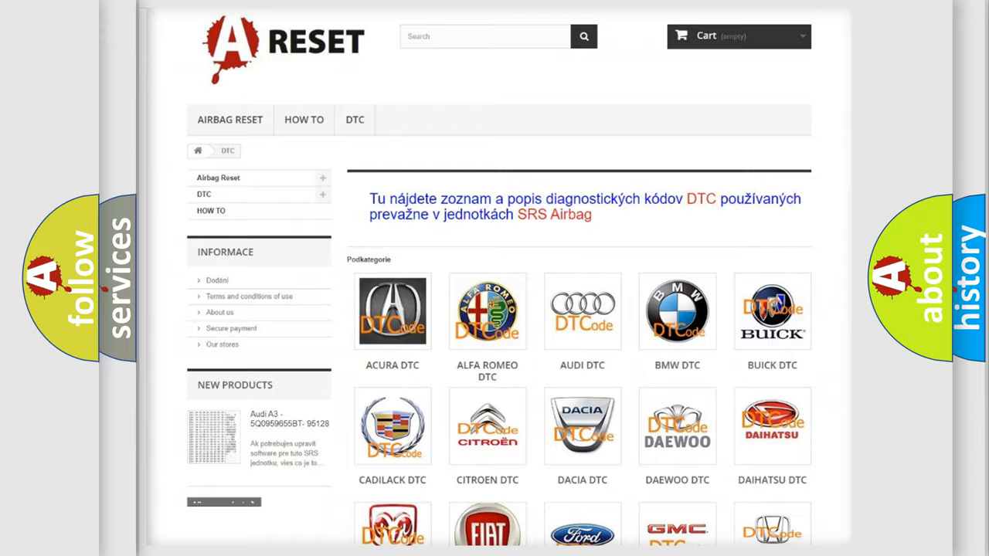
# Step: Scroll the DTC brand grid down until the Jeep DTC logo comes into view
pyautogui.scroll(-3)
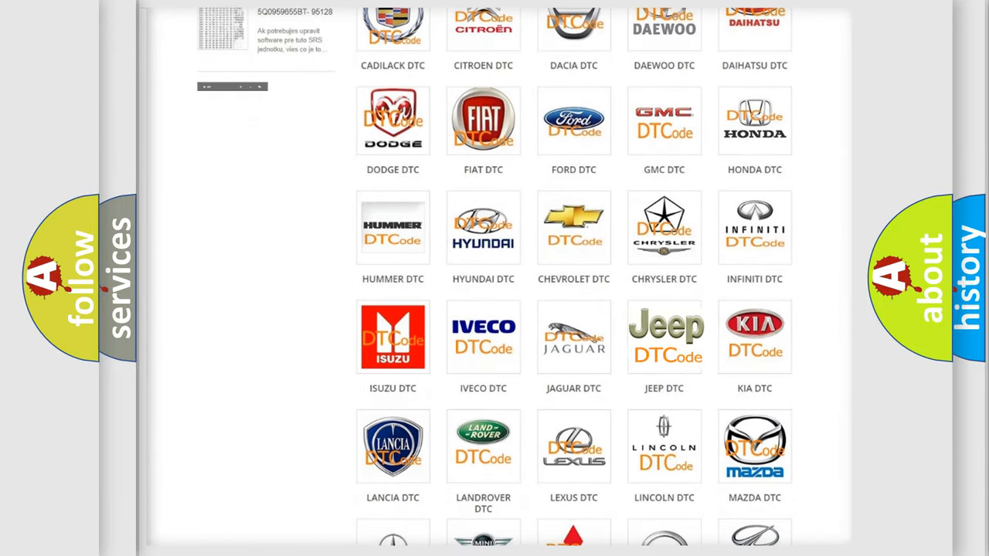
# Step: Open the Jeep DTC list, look down through its fault codes and return to the top
pyautogui.click(665, 337)
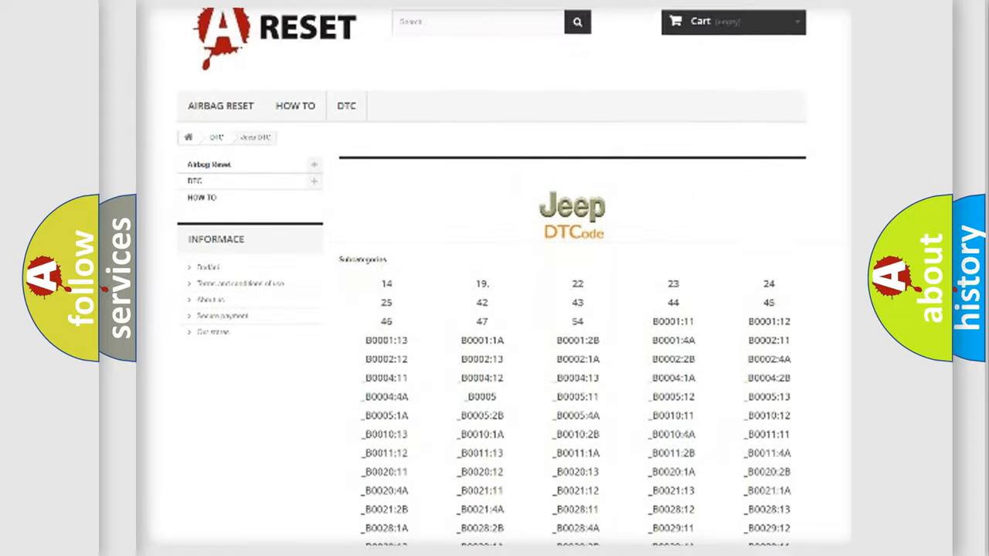
pyautogui.scroll(-3)
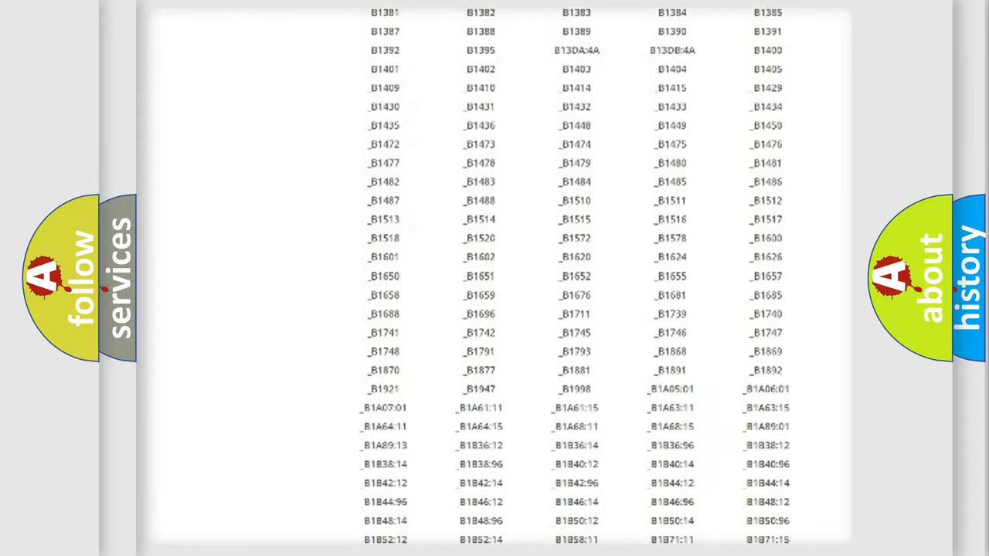
pyautogui.scroll(3)
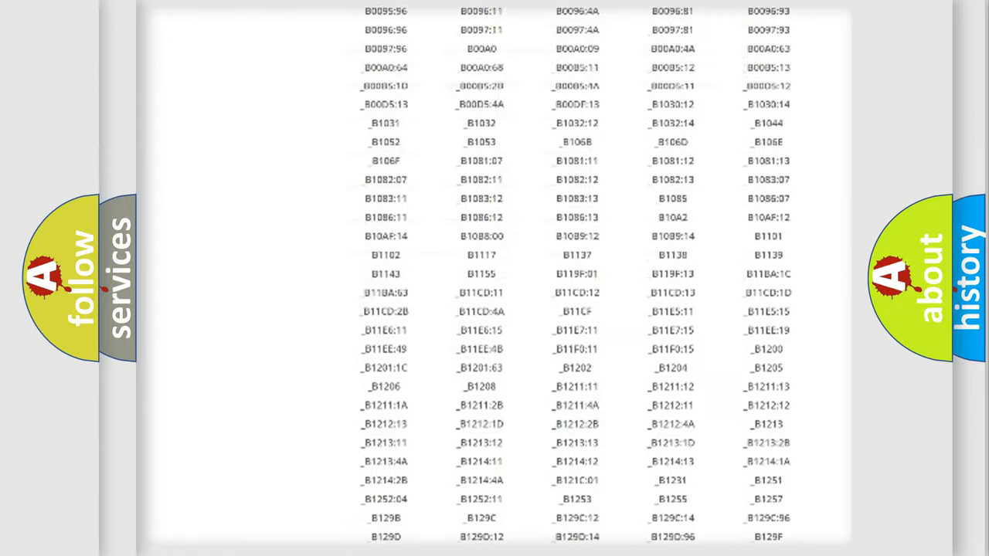
pyautogui.scroll(3)
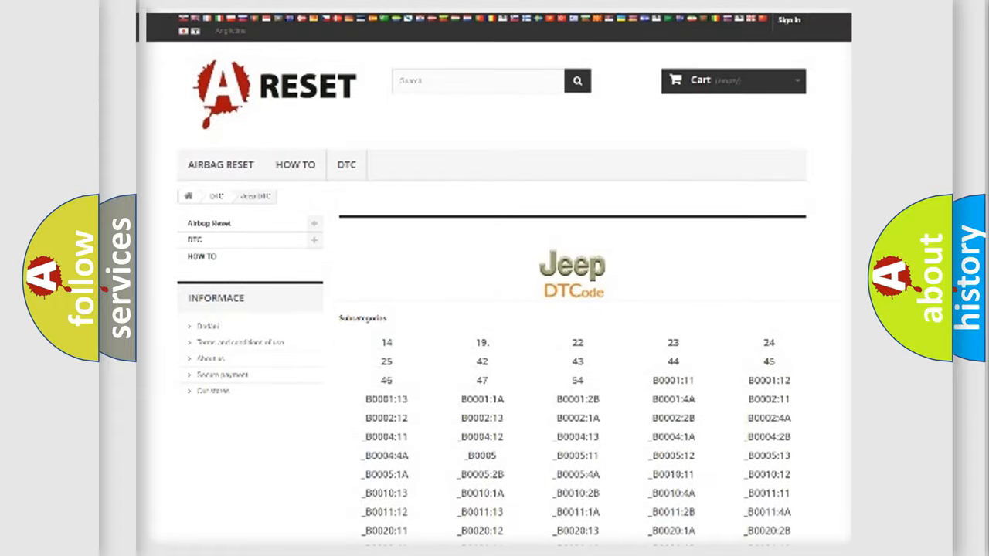